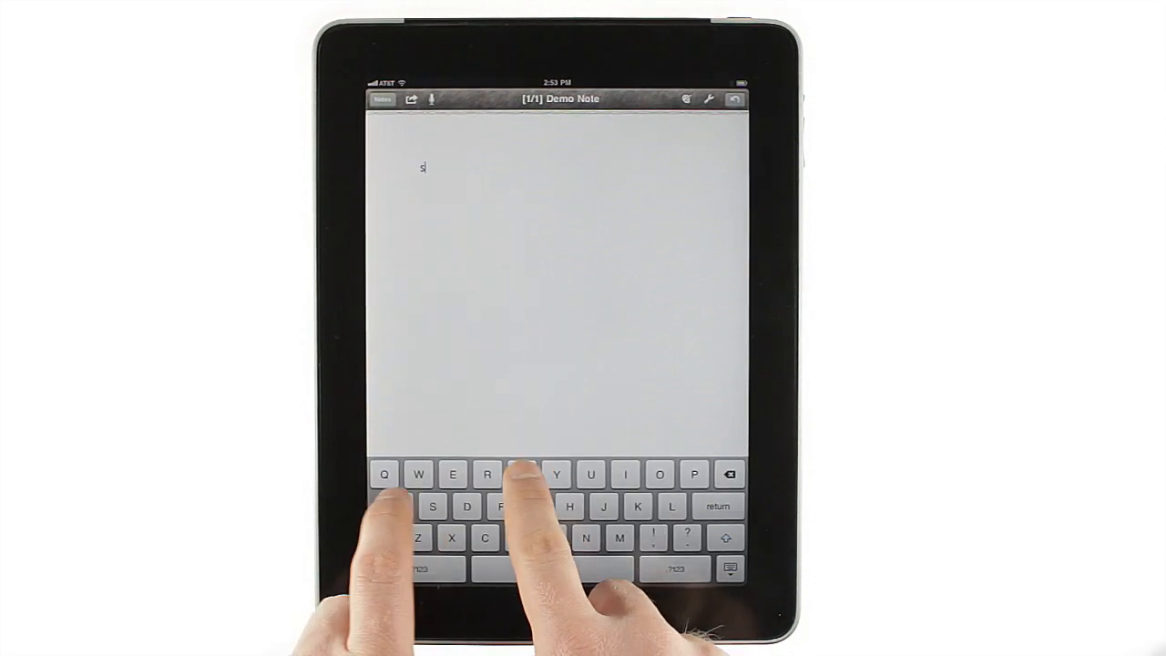
# Step: Type three lines of notes and correct 'Chrck' to 'Check' from the spelling suggestions
pyautogui.write('Start typing')
pyautogui.write('Chrck spelling')
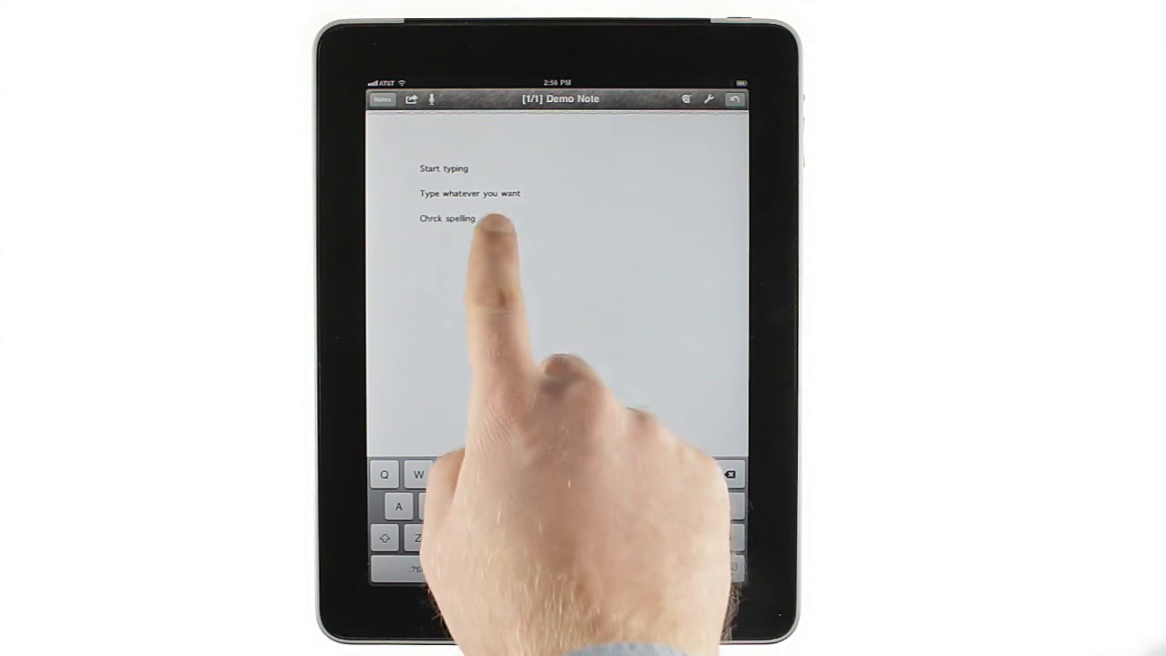
pyautogui.click(447, 217)
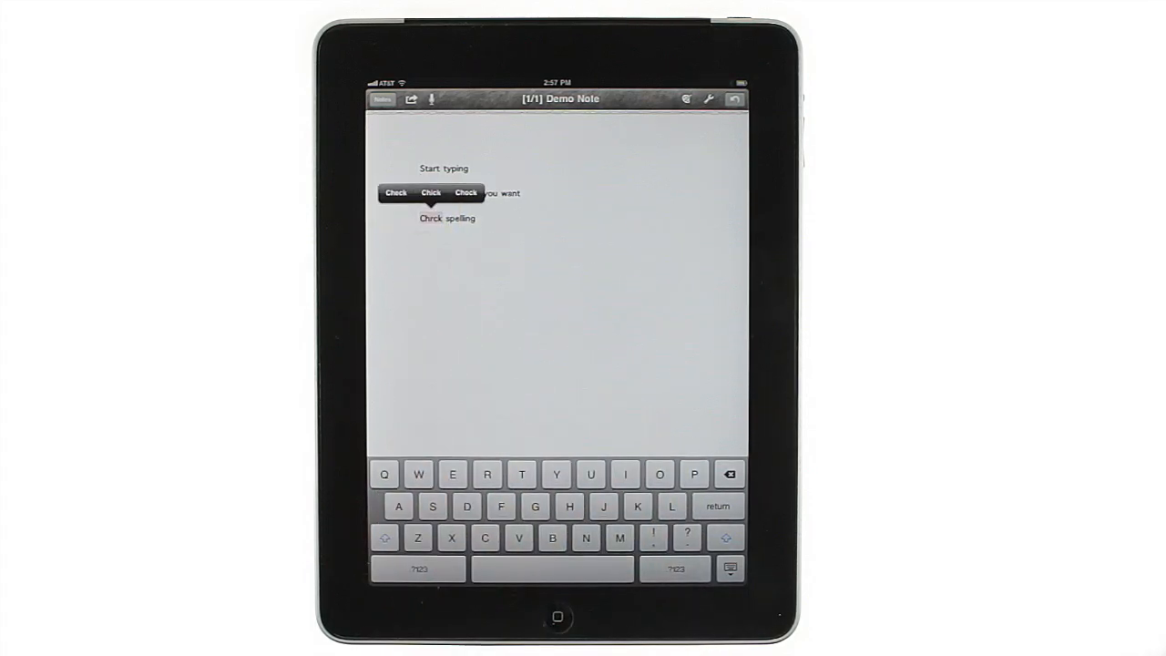
pyautogui.click(396, 192)
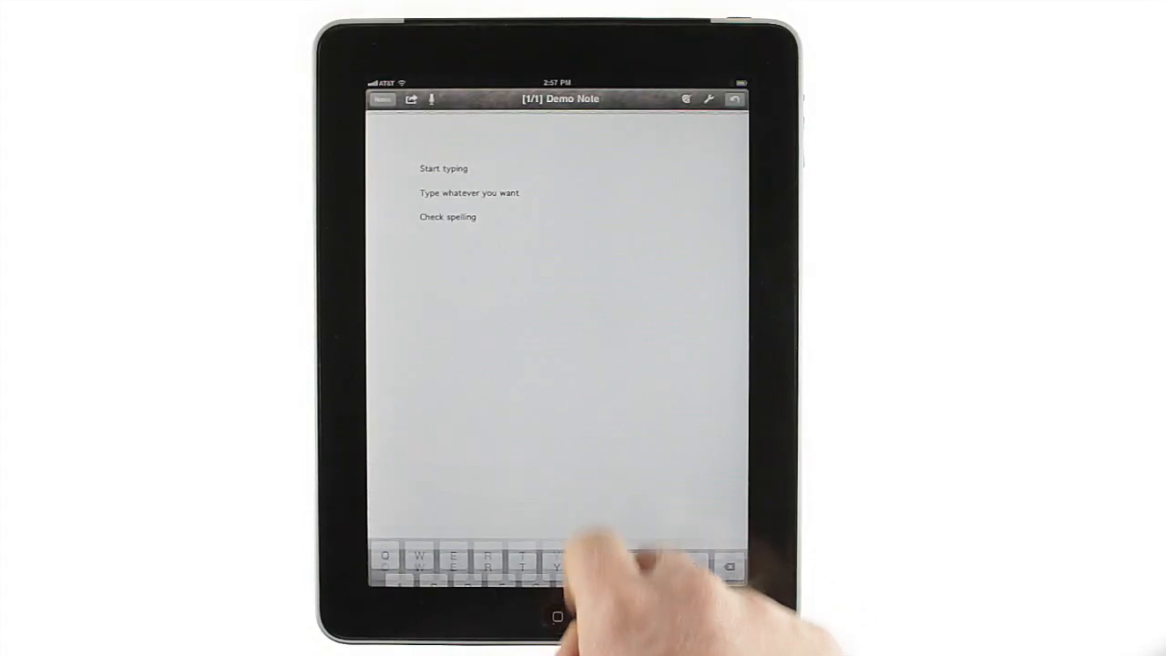
# Step: Stop editing, then drag the three-line text box to a new spot on the page
pyautogui.moveTo(539, 310); pyautogui.dragTo(628, 419)
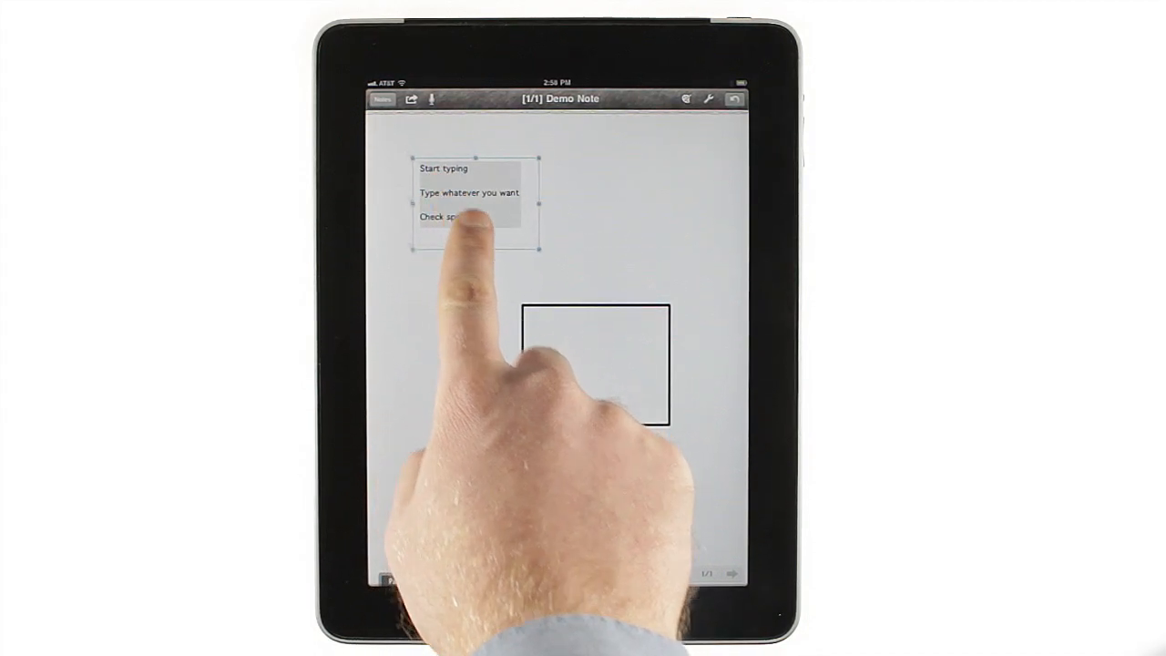
pyautogui.moveTo(473, 201); pyautogui.dragTo(597, 364)
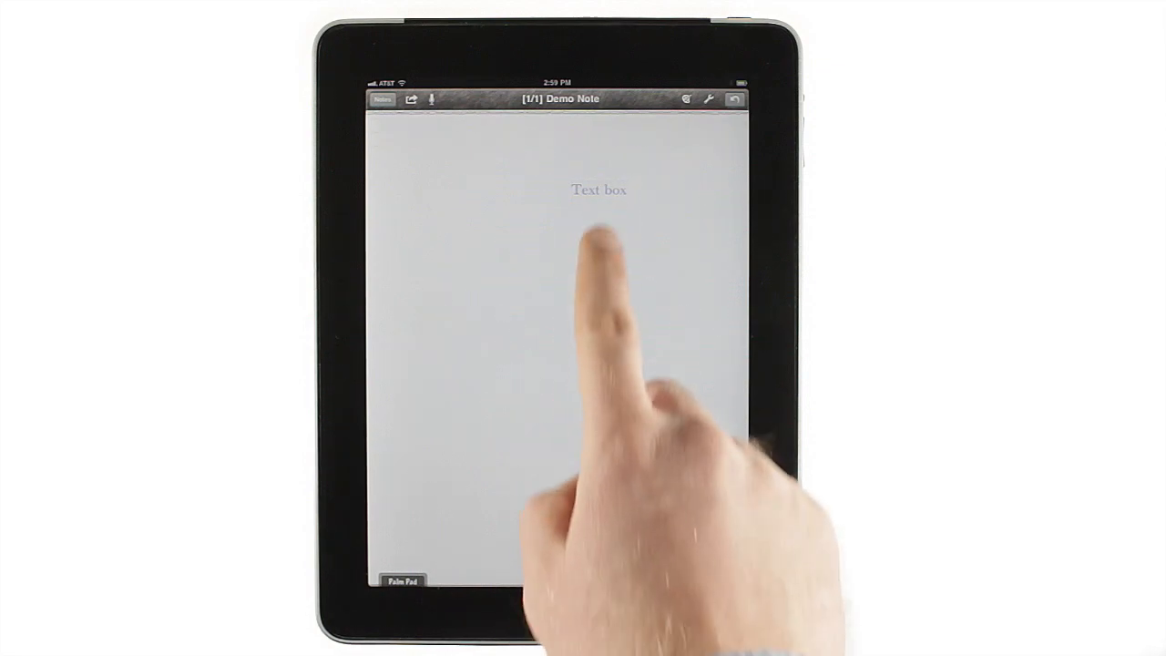
# Step: Create a 'More text' box and drag it up beside the Text box, then select it
pyautogui.click(598, 189)
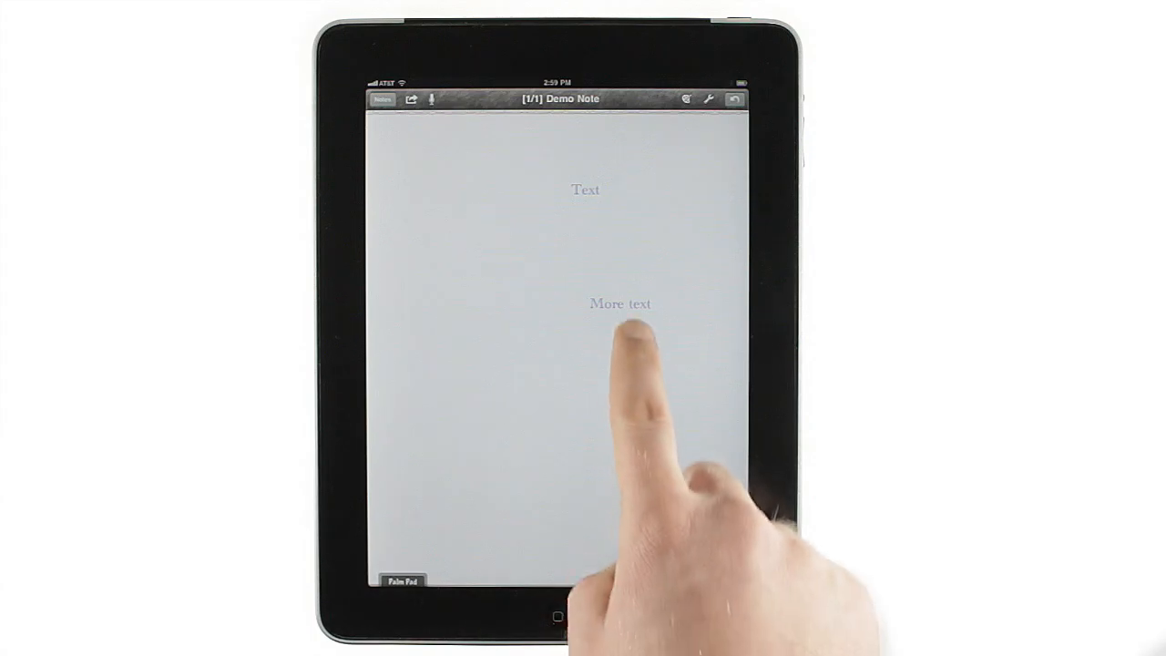
pyautogui.moveTo(619, 303); pyautogui.dragTo(653, 187)
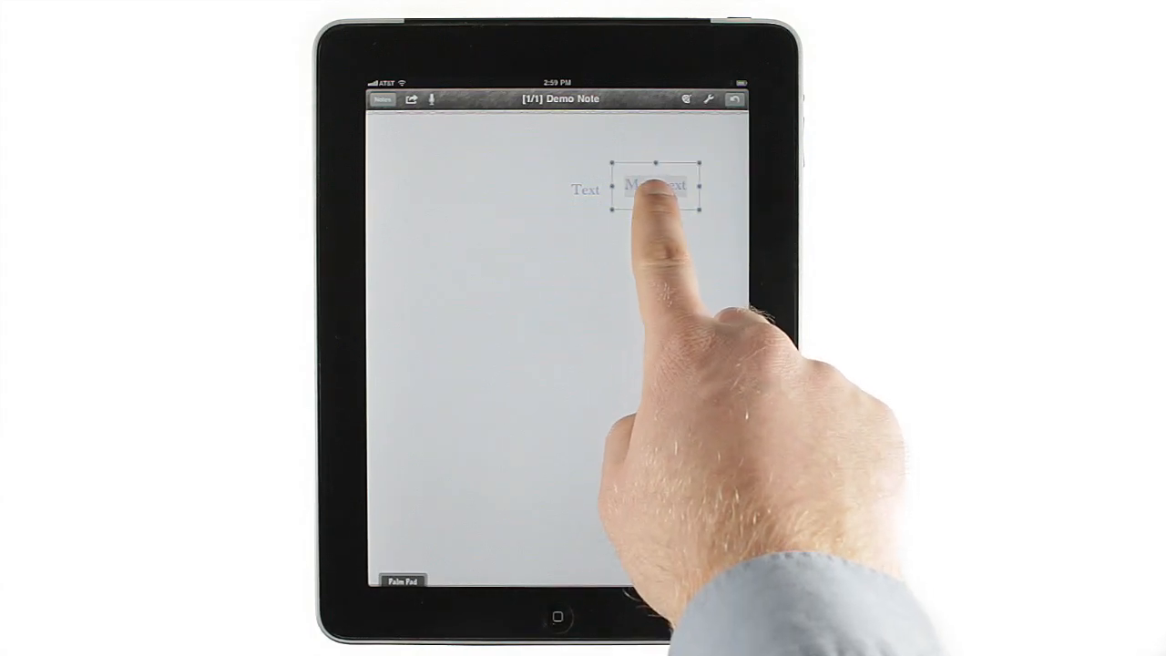
pyautogui.click(705, 98)
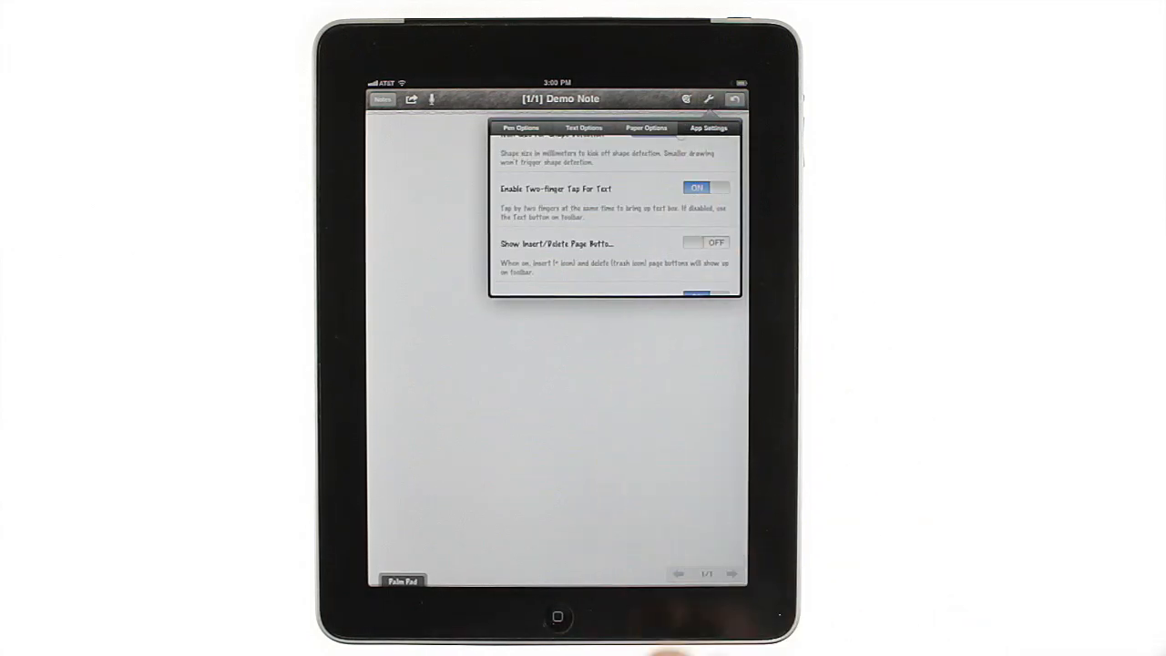
# Step: Switch Enable Two-finger Tap For Text to OFF in App Settings
pyautogui.click(704, 187)
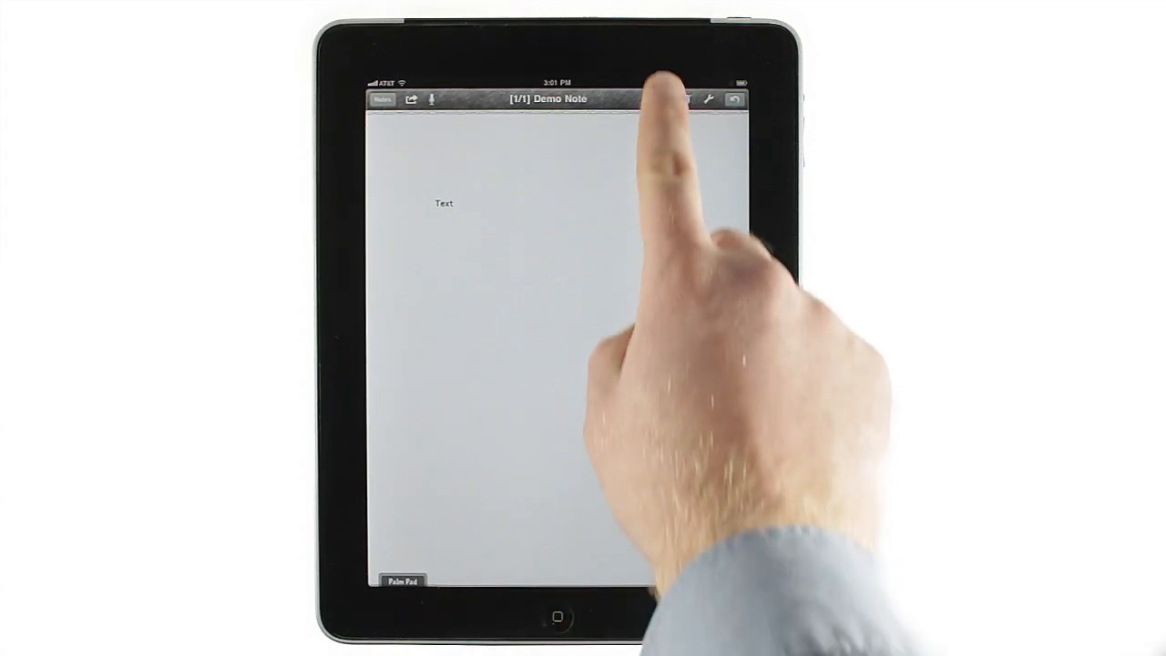
# Step: Enable text entry mode with the Text (A) button and insert a text box mid-page
pyautogui.click(664, 99)
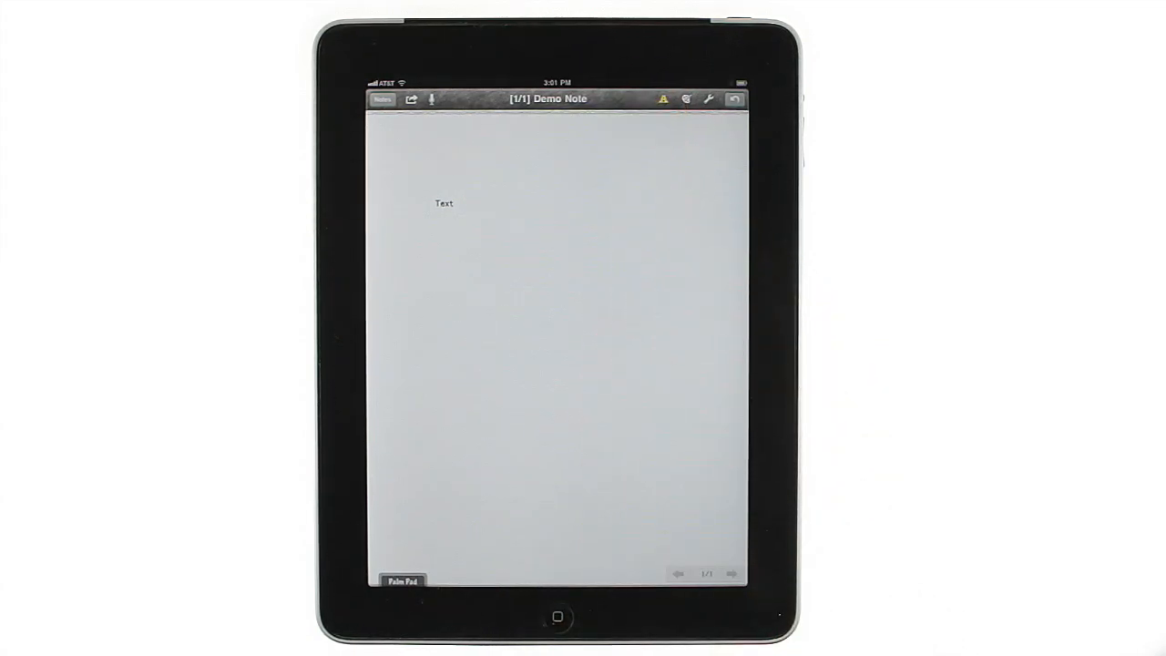
pyautogui.click(637, 265)
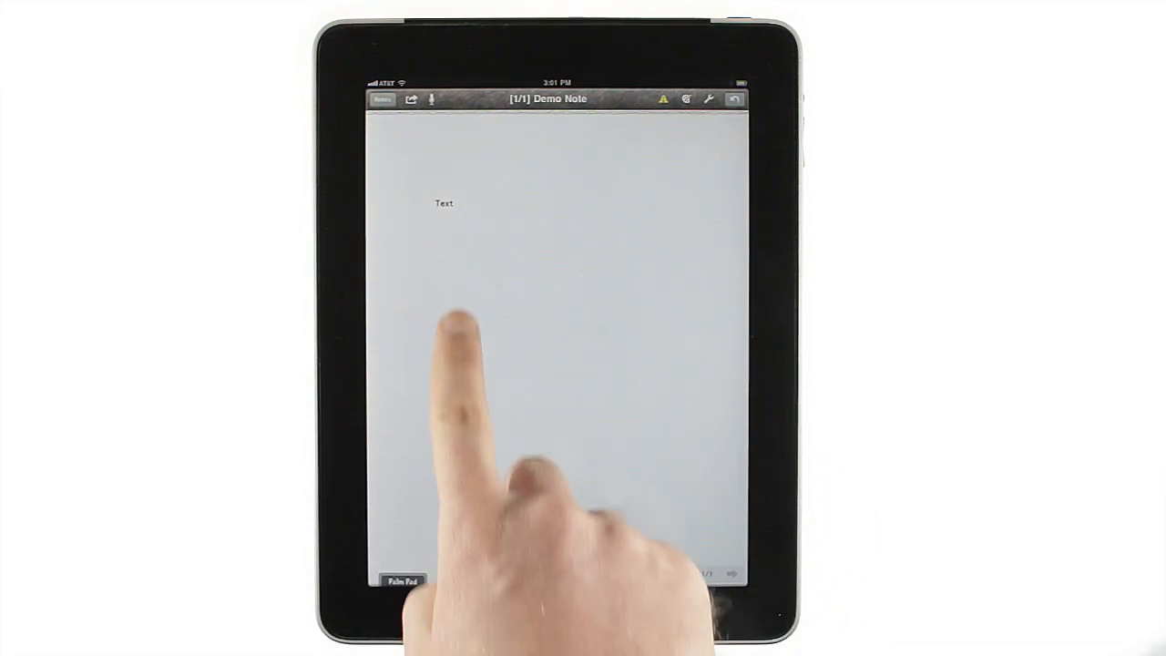
pyautogui.click(455, 315)
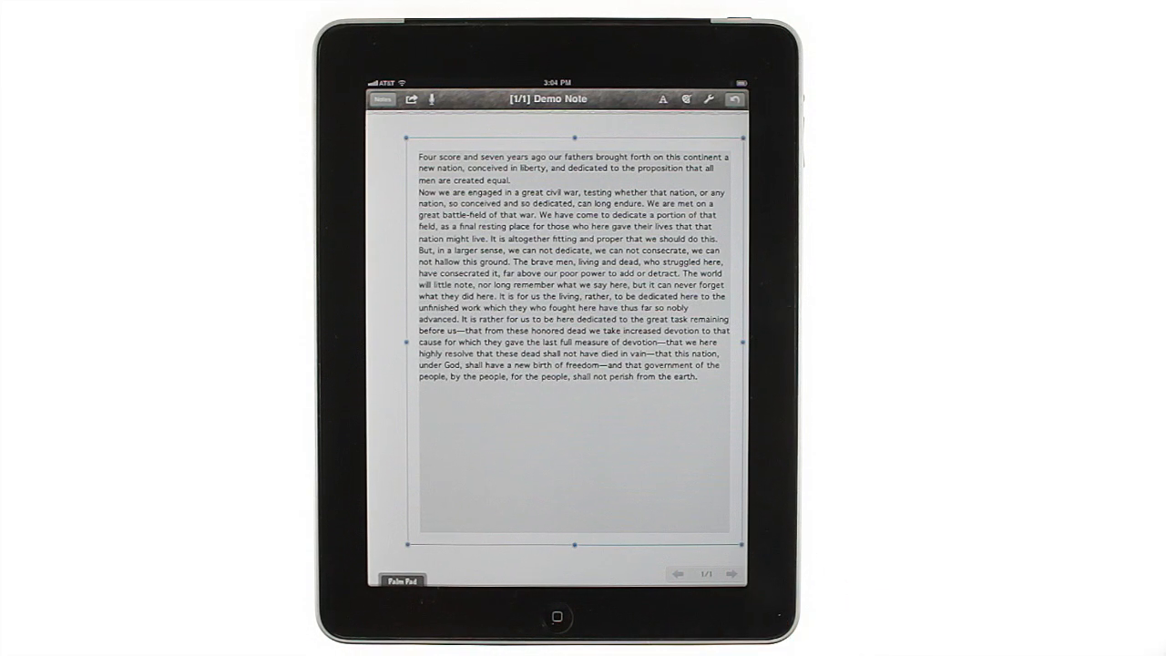
# Step: Open the pasted 'Four score and seven years ago' passage for editing, then finish editing
pyautogui.click(731, 574)
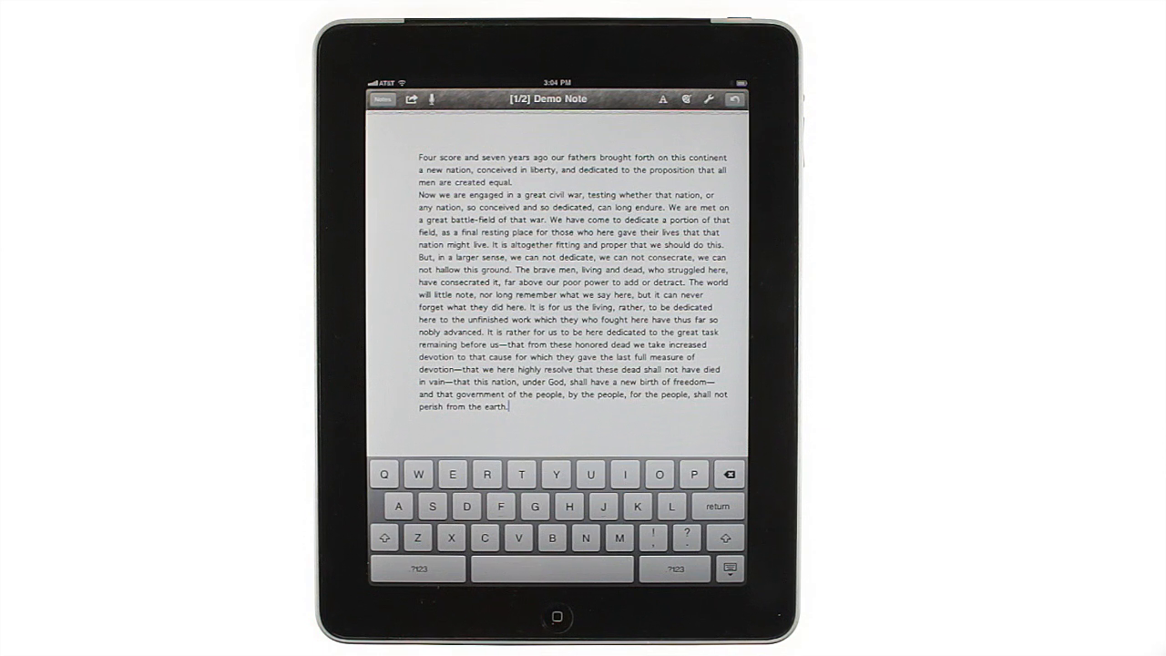
pyautogui.click(729, 568)
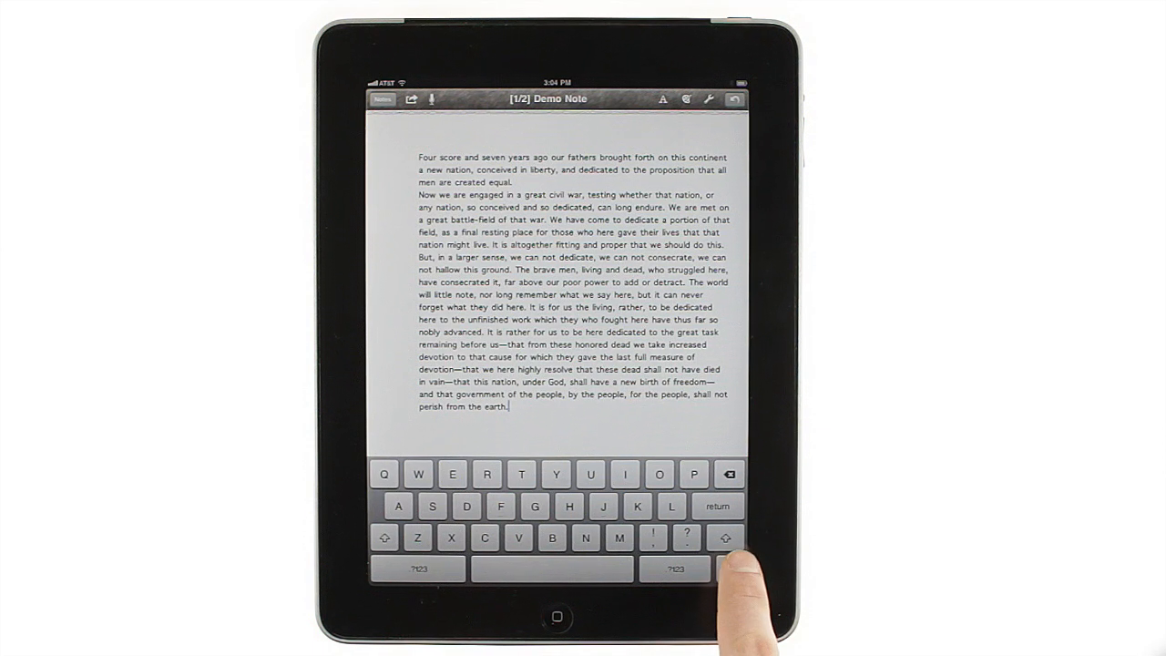